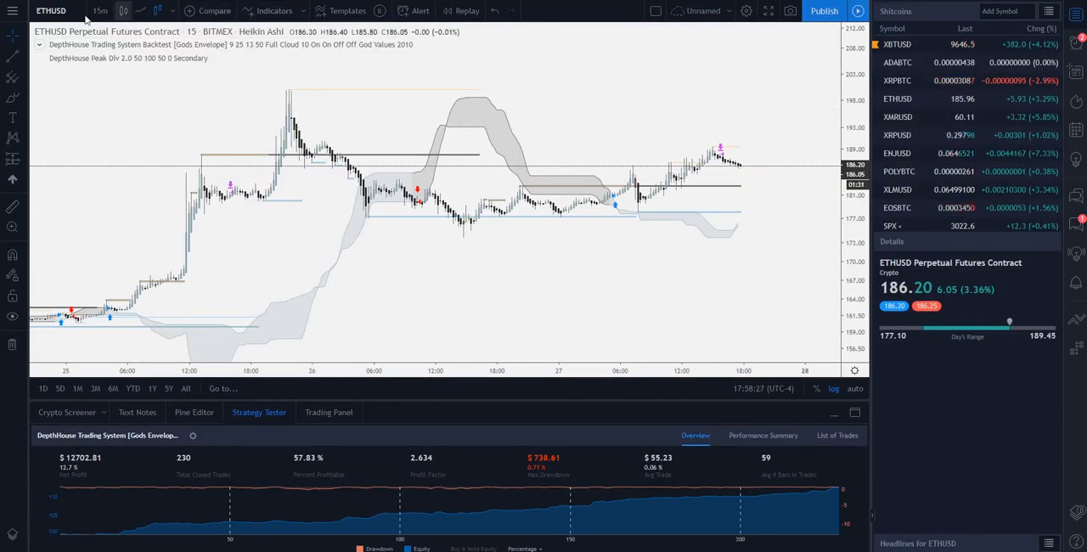
{"action": "mouse_move", "coordinate": [272, 11]}
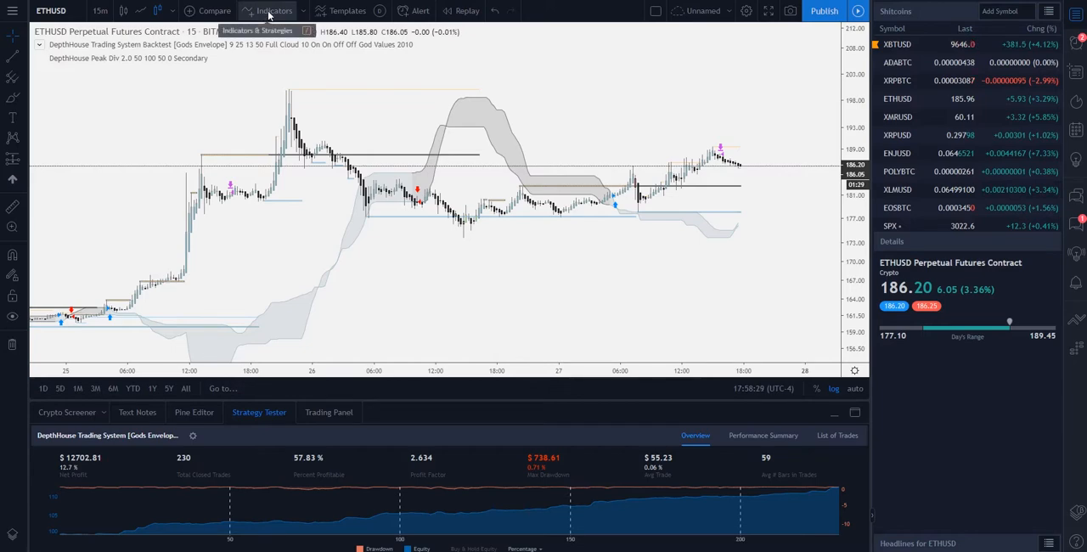
Search the indicator library for 'volume' to find the Volume Flow scripts.
{"action": "left_click", "coordinate": [268, 11]}
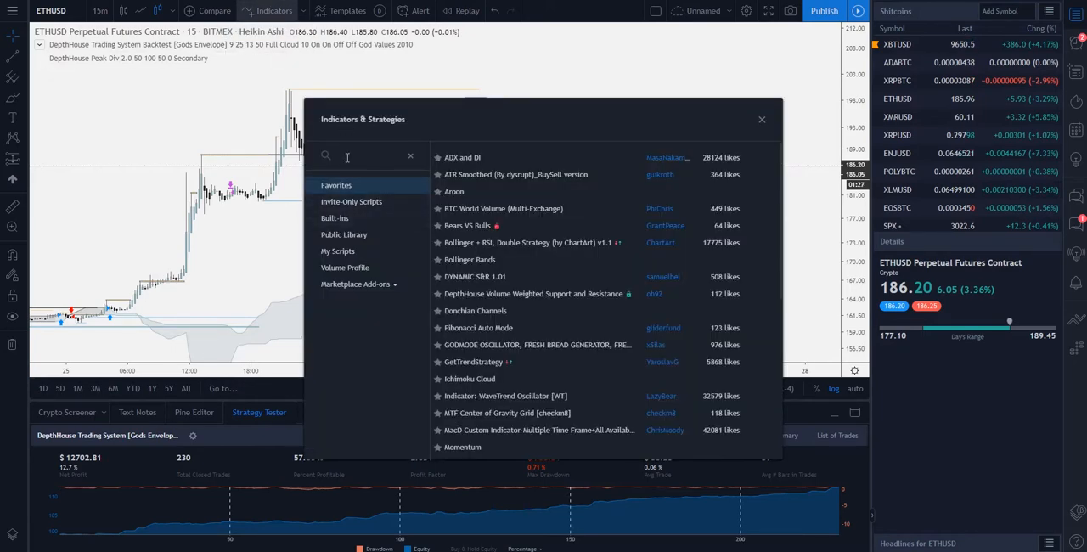
{"action": "left_click", "coordinate": [334, 218]}
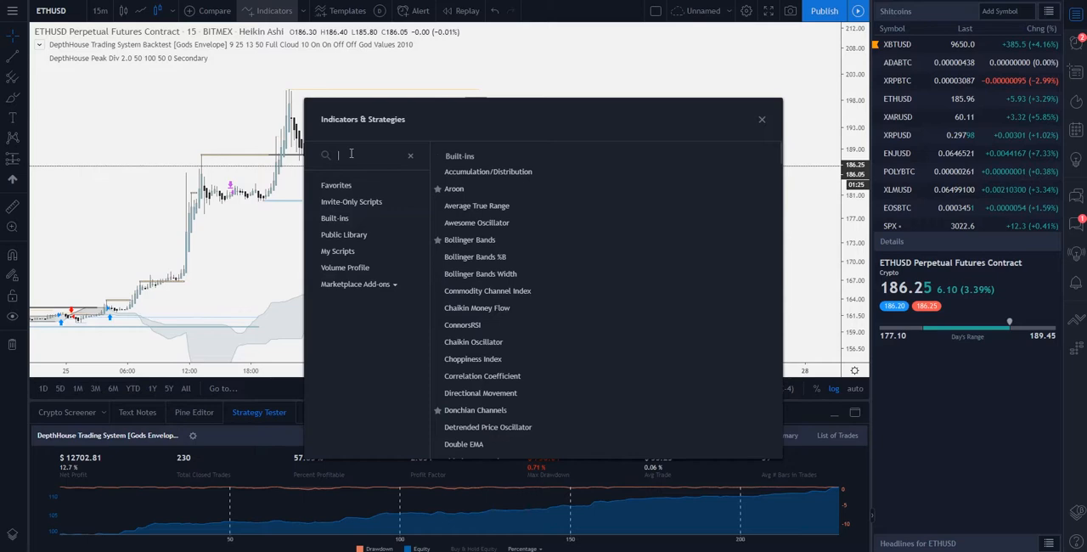
{"action": "type", "text": "volume flow"}
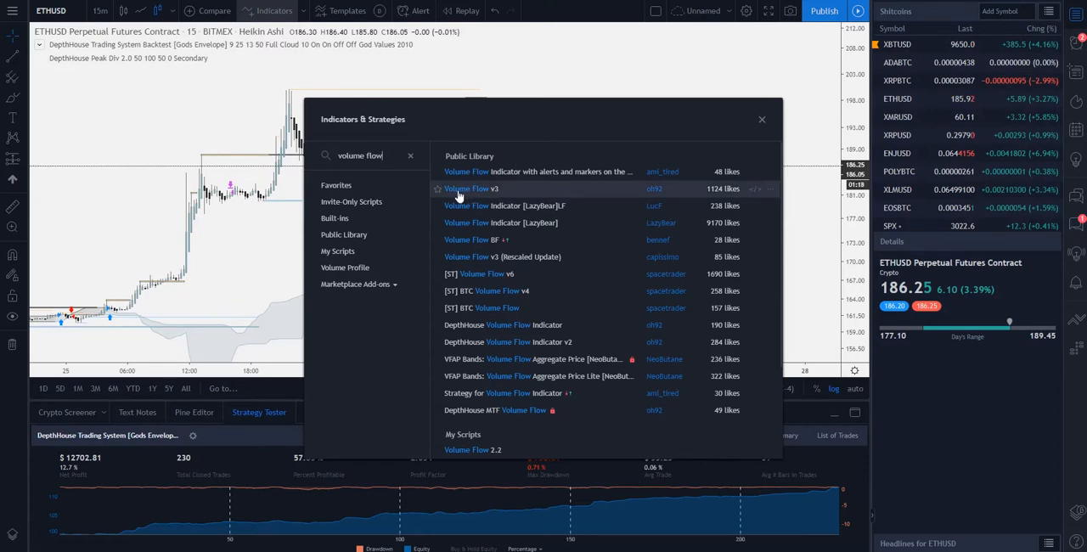
{"action": "mouse_move", "coordinate": [619, 190]}
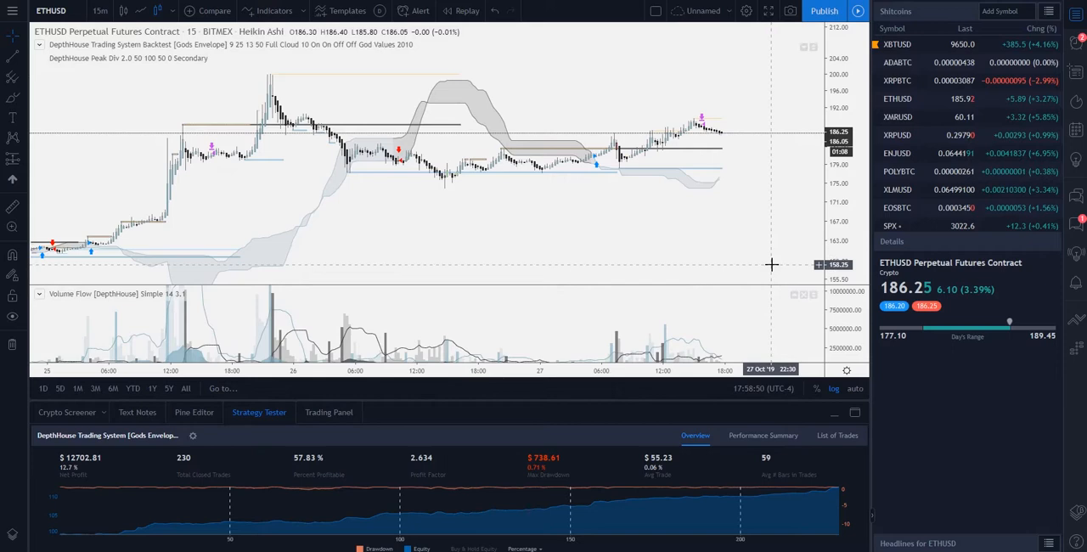
{"action": "mouse_move", "coordinate": [763, 318]}
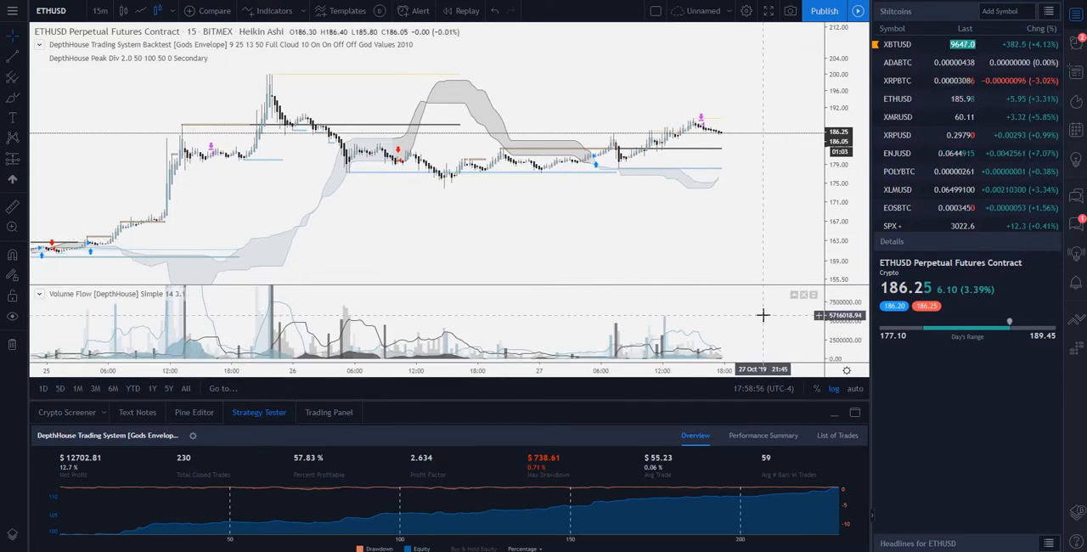
{"action": "mouse_move", "coordinate": [375, 61]}
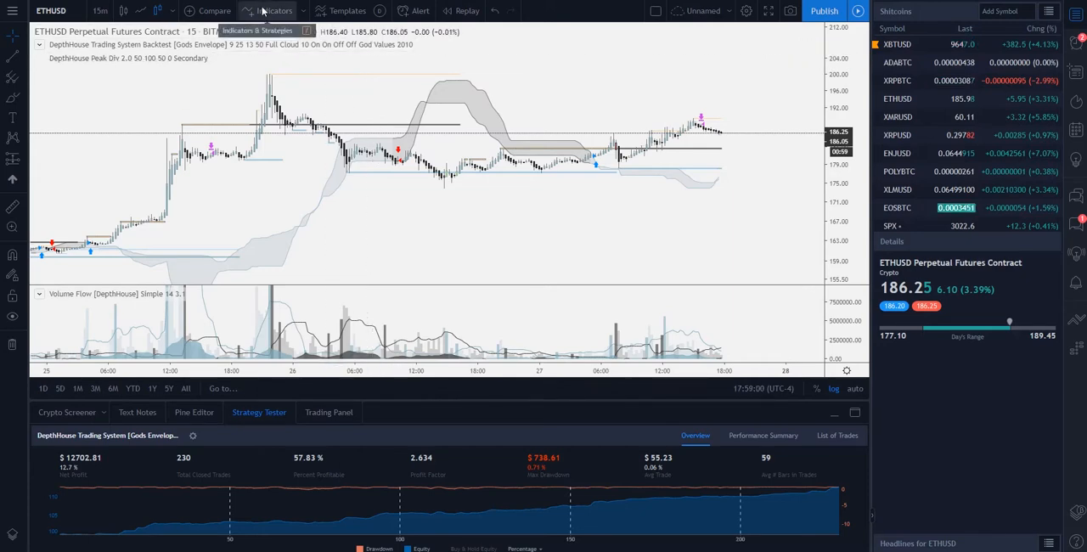
Search the indicator library for 'depthhouse', browse the results, then view Favorites.
{"action": "left_click", "coordinate": [270, 10]}
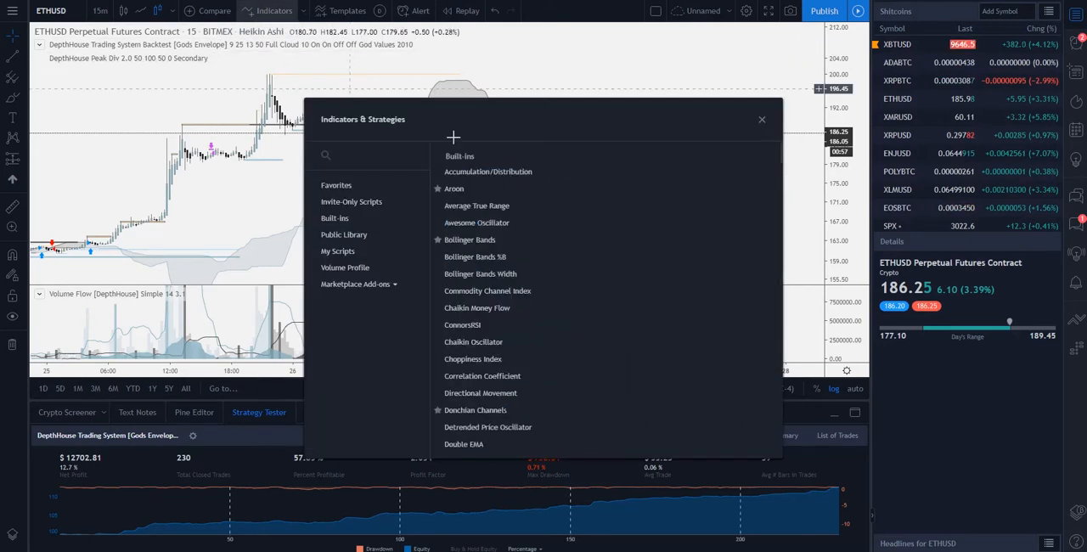
{"action": "type", "text": "d"}
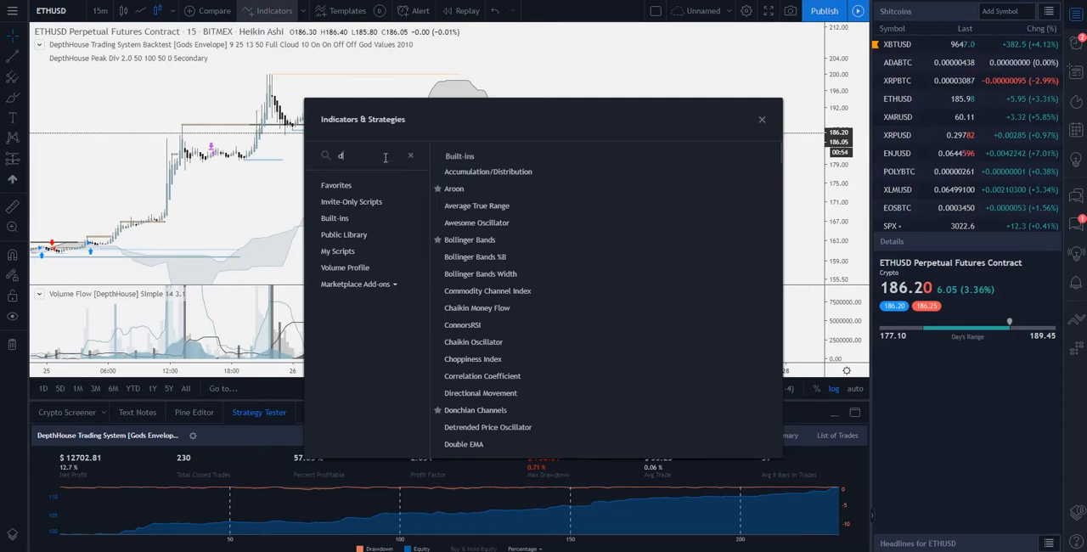
{"action": "type", "text": "epthhouse"}
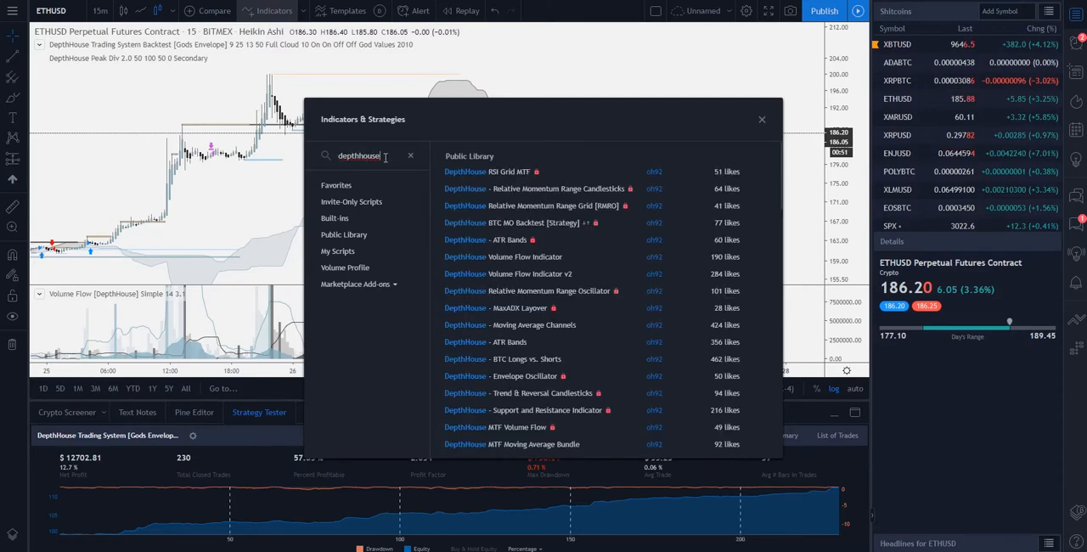
{"action": "mouse_move", "coordinate": [584, 253]}
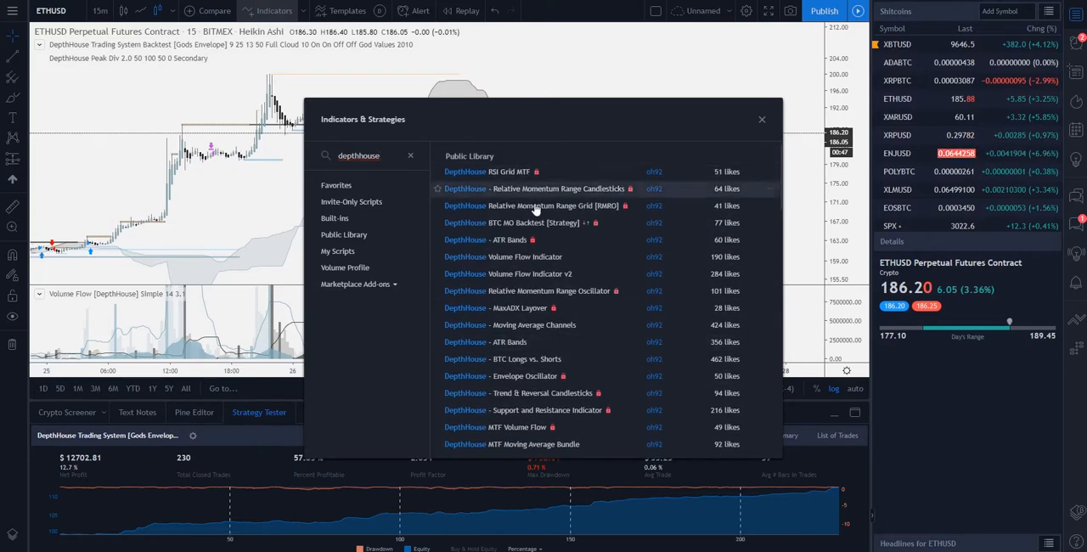
{"action": "mouse_move", "coordinate": [554, 342]}
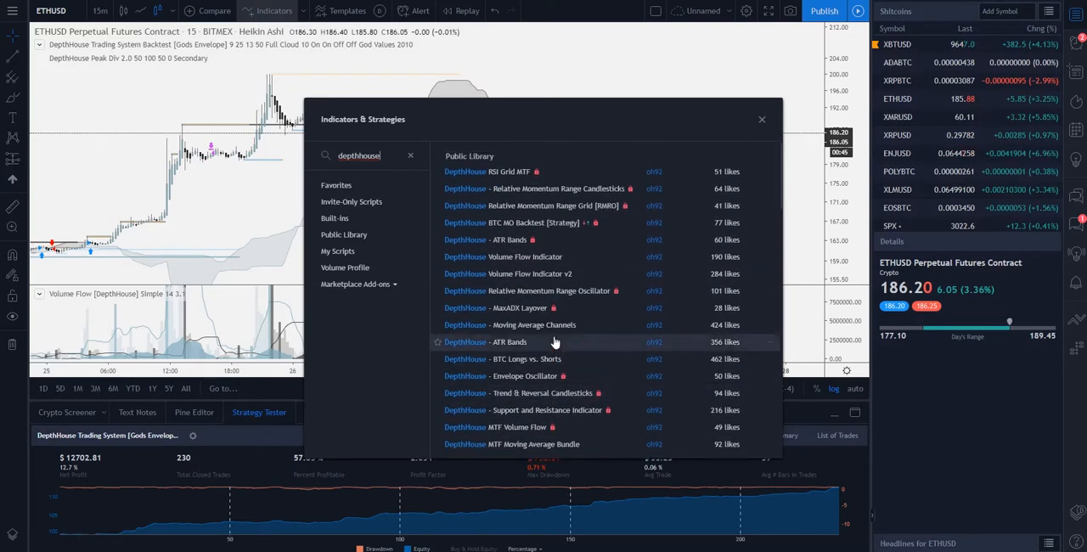
{"action": "scroll", "scroll_direction": "down", "scroll_amount": 3}
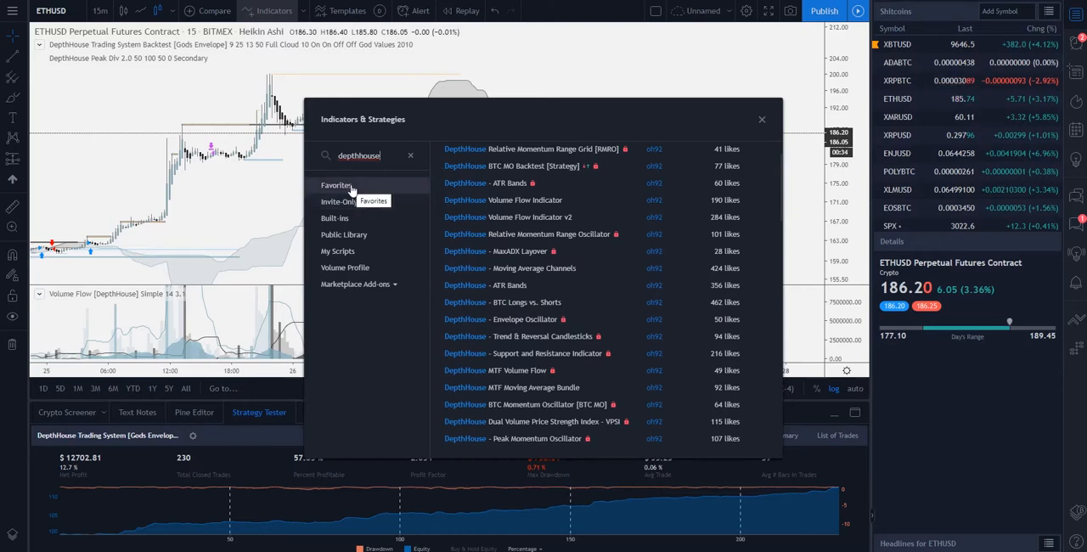
{"action": "left_click", "coordinate": [762, 119]}
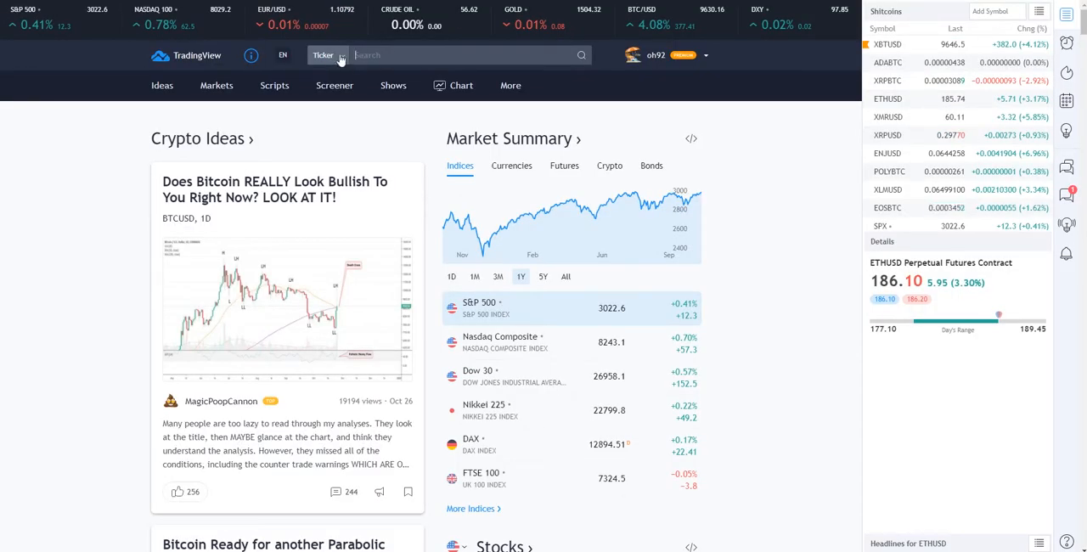
{"action": "left_click", "coordinate": [329, 55]}
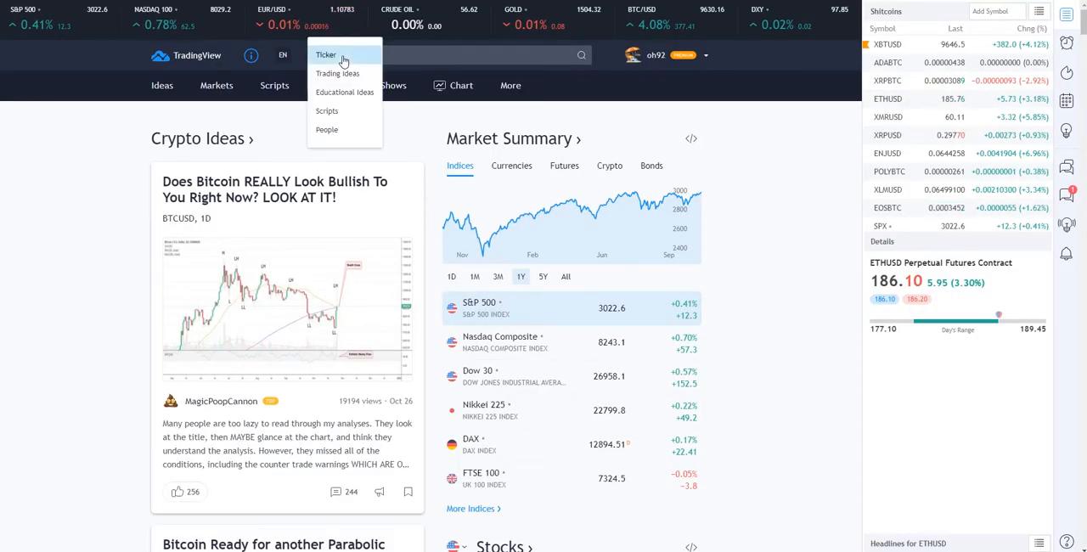
{"action": "left_click", "coordinate": [327, 129]}
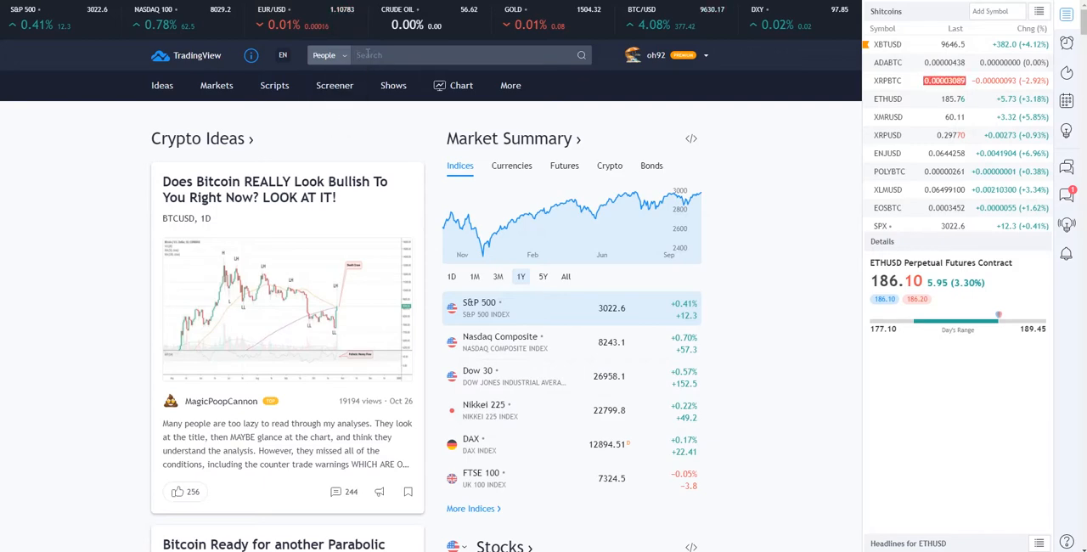
{"action": "type", "text": "oh92"}
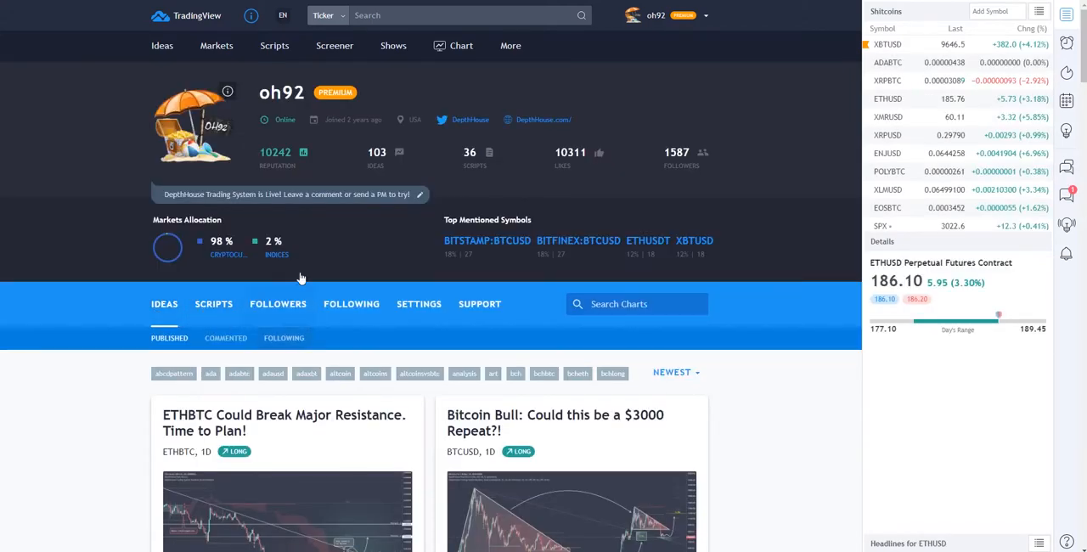
{"action": "scroll", "scroll_direction": "down", "scroll_amount": 3}
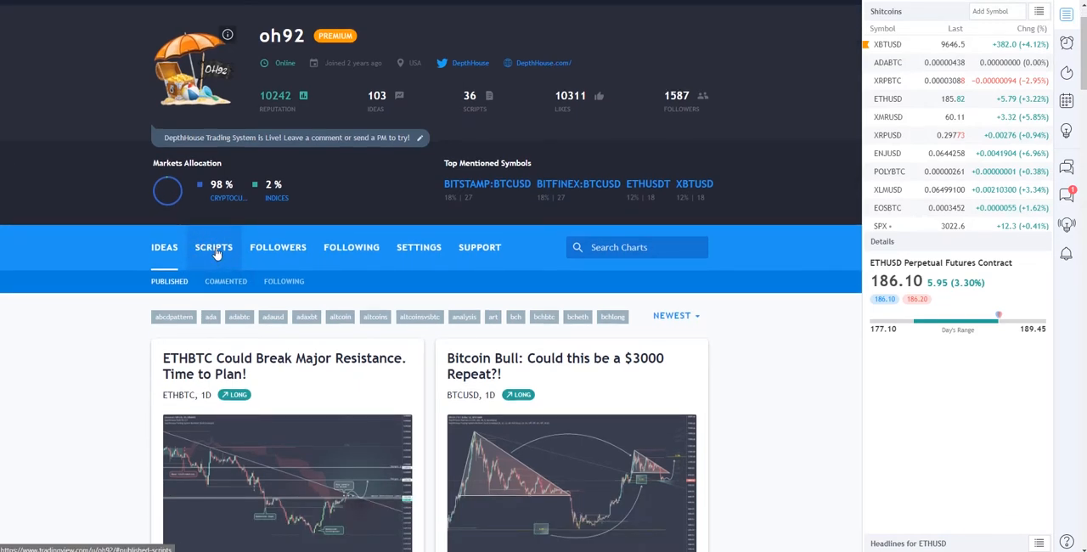
Show oh92's published scripts filtered by the search 'volume flow'.
{"action": "left_click", "coordinate": [213, 247]}
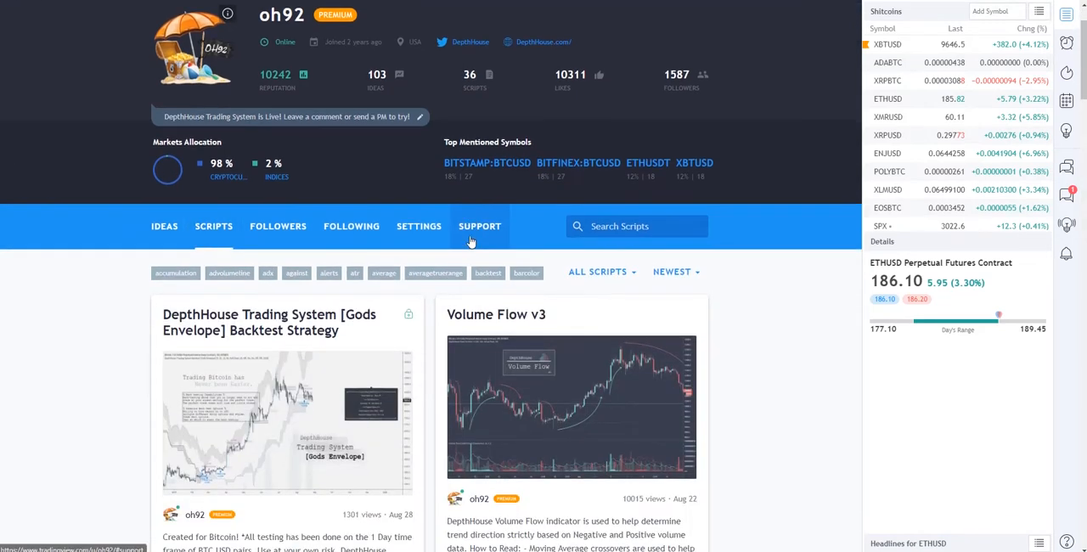
{"action": "scroll", "scroll_direction": "down", "scroll_amount": 3}
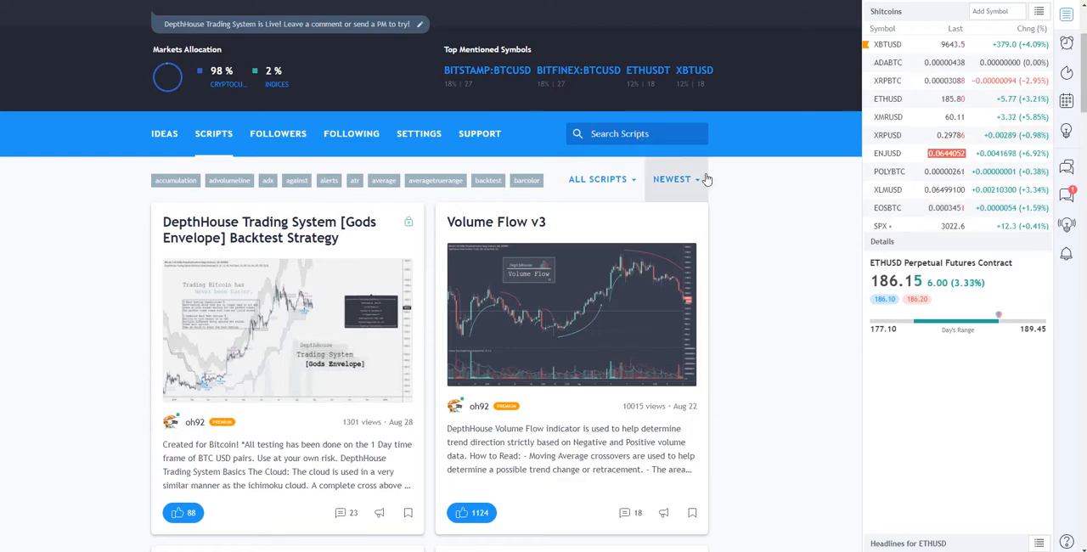
{"action": "type", "text": "volume flow"}
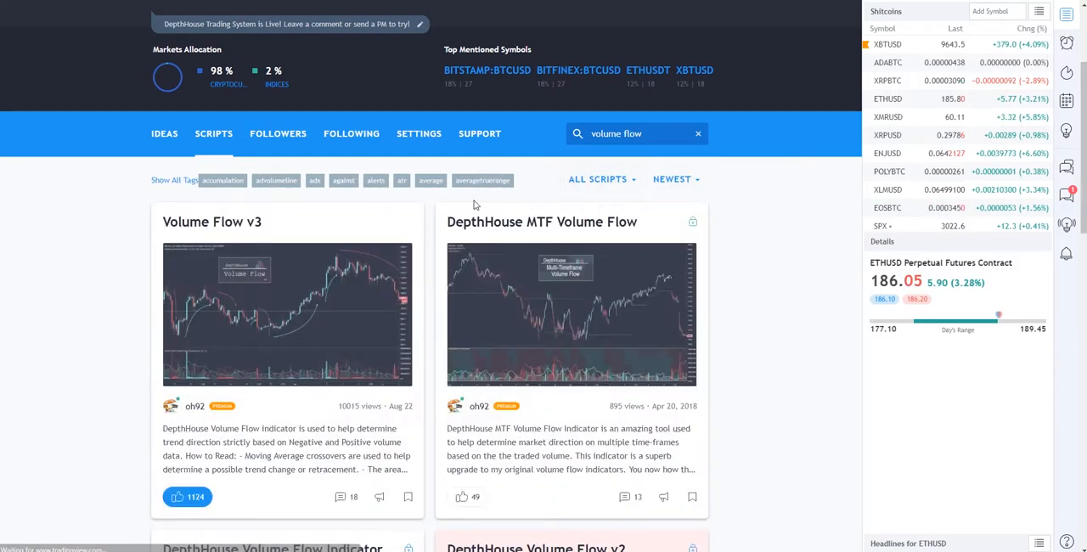
{"action": "scroll", "scroll_direction": "down", "scroll_amount": 3}
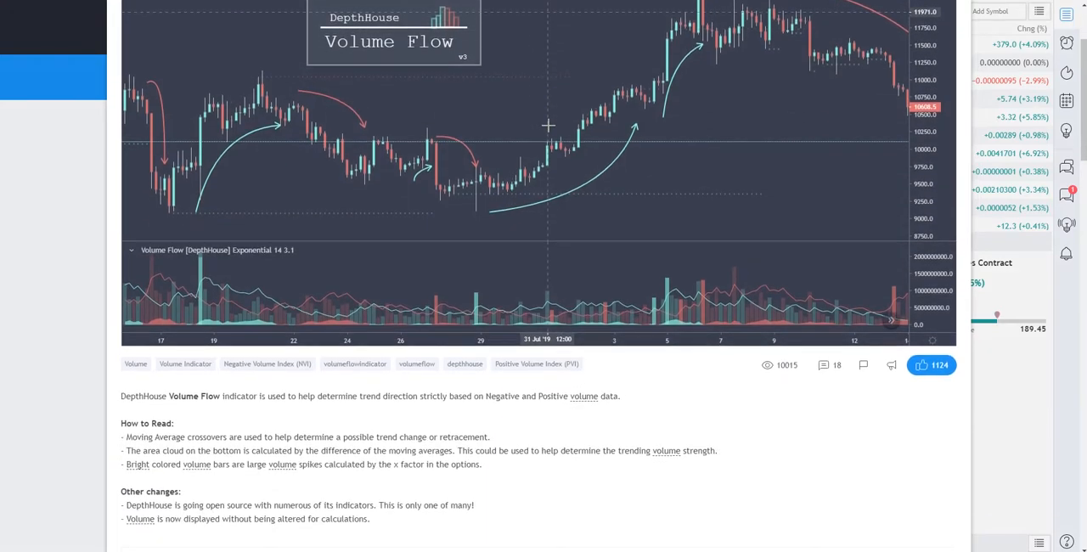
Scroll the Volume Flow v3 script page and add it to favorite scripts.
{"action": "scroll", "scroll_direction": "down", "scroll_amount": 3}
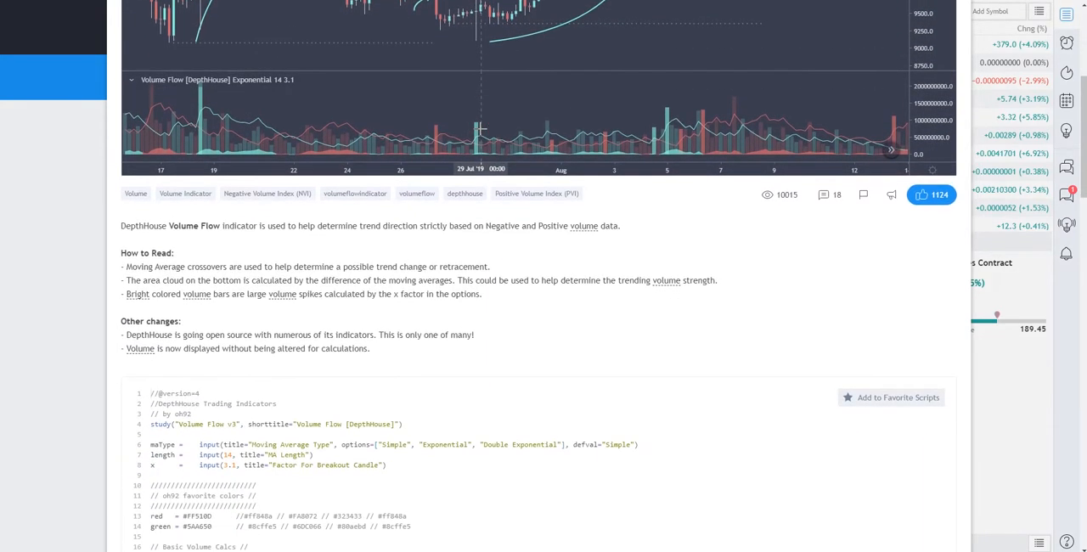
{"action": "scroll", "scroll_direction": "down", "scroll_amount": 3}
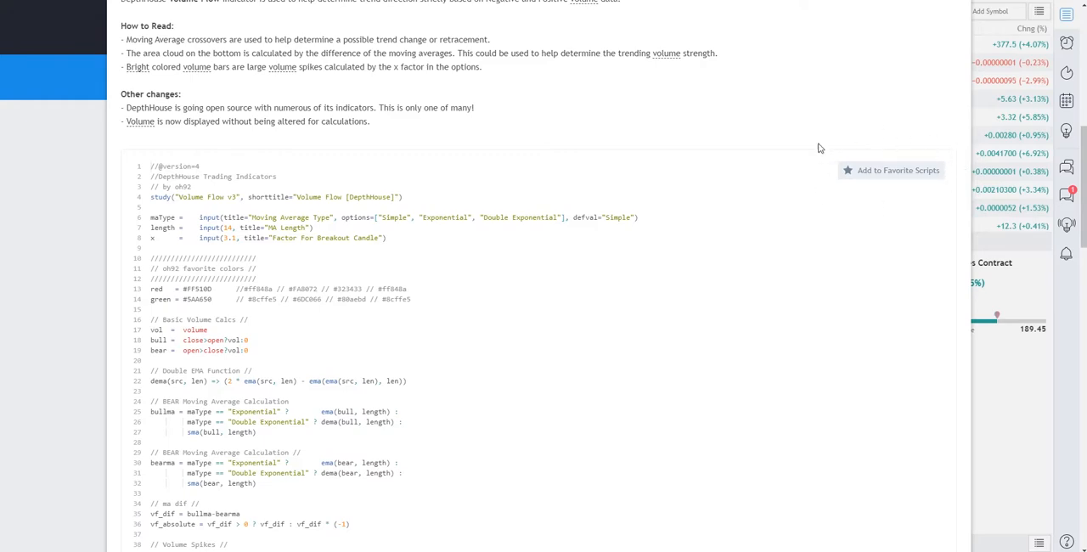
{"action": "mouse_move", "coordinate": [875, 200]}
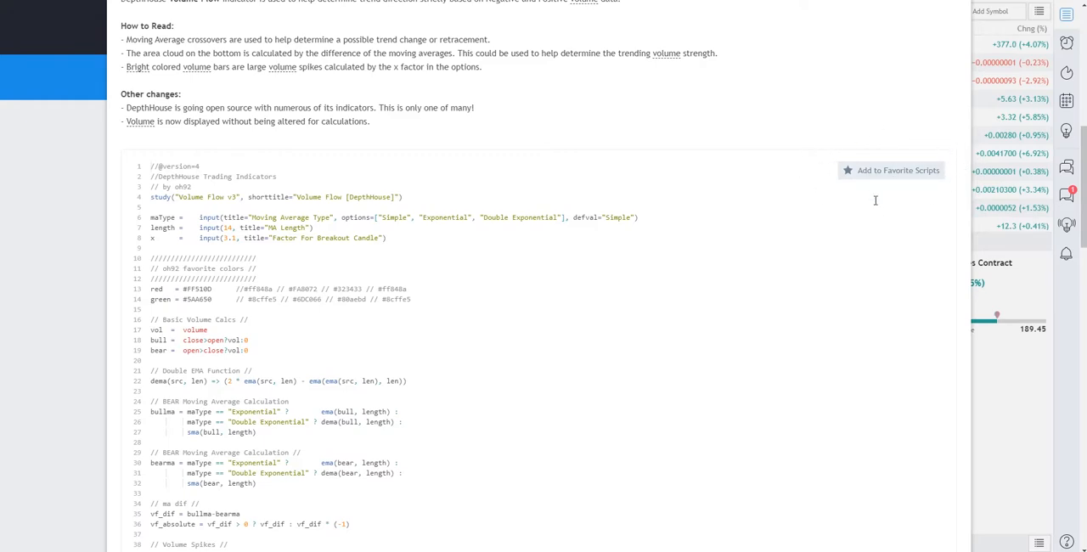
{"action": "left_click", "coordinate": [891, 169]}
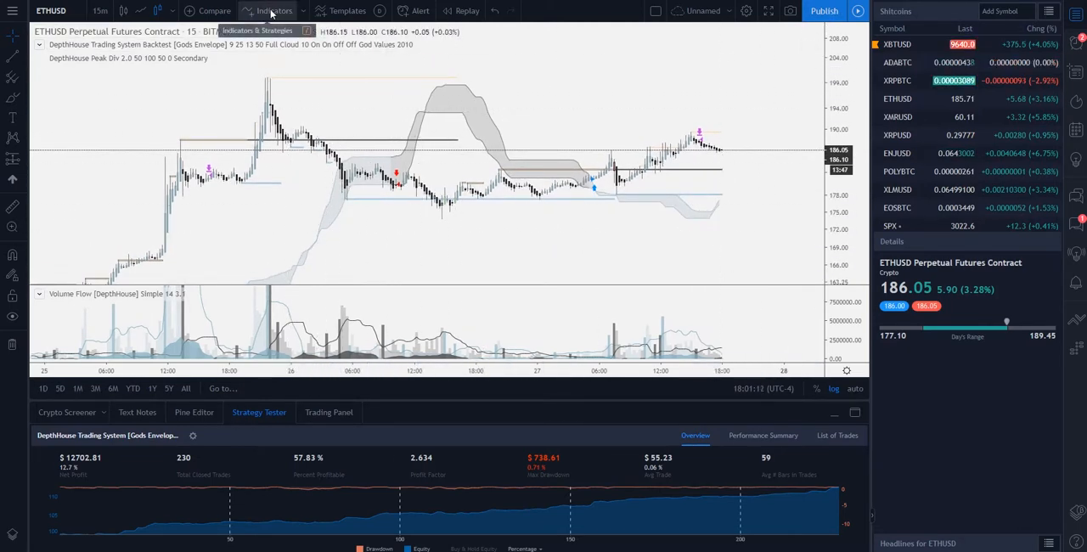
Add Volume Flow v3 from the Favorites indicator list to the ETHUSD chart.
{"action": "left_click", "coordinate": [272, 10]}
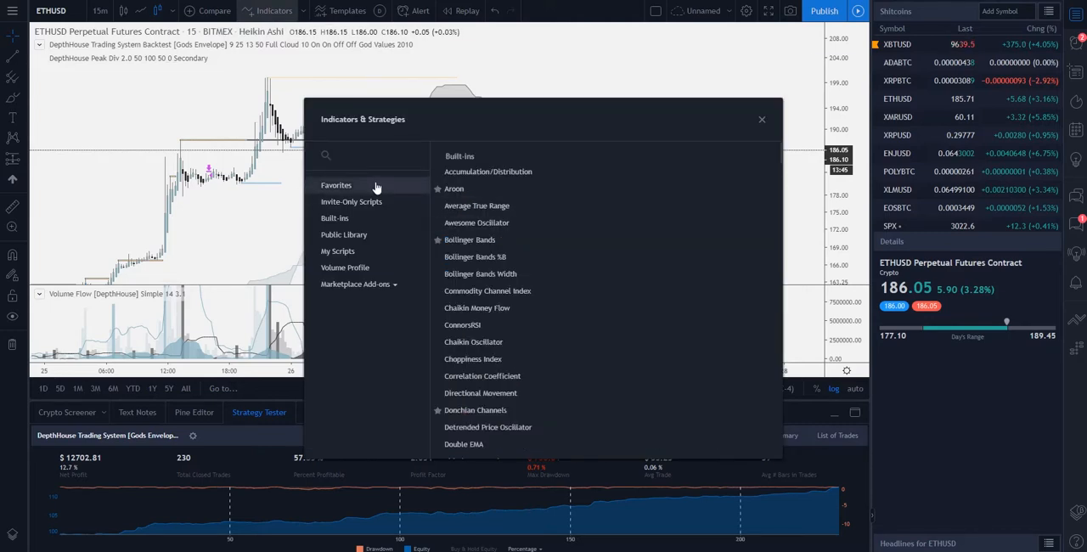
{"action": "mouse_move", "coordinate": [342, 192]}
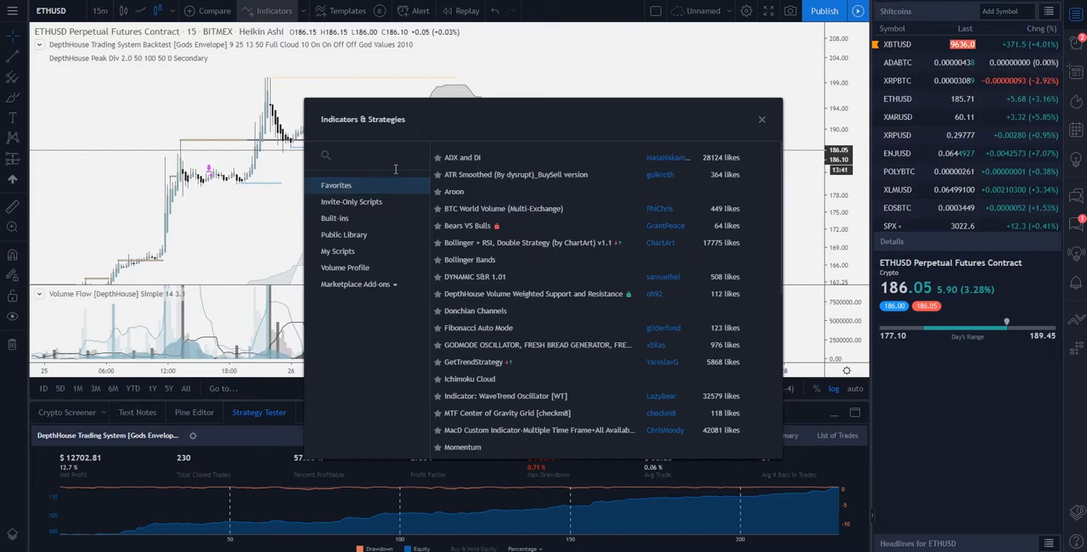
{"action": "mouse_move", "coordinate": [505, 191]}
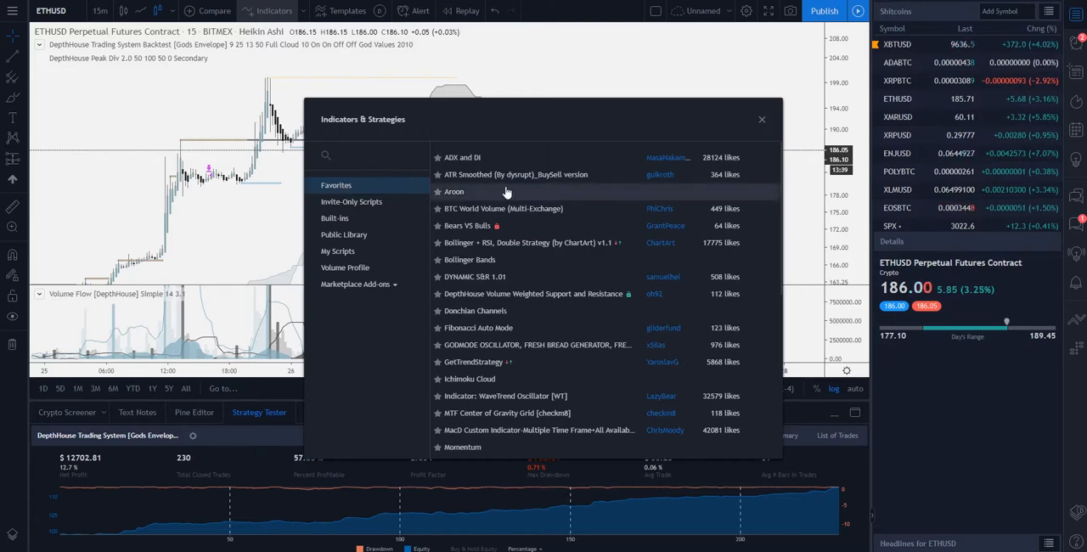
{"action": "scroll", "scroll_direction": "down", "scroll_amount": 3}
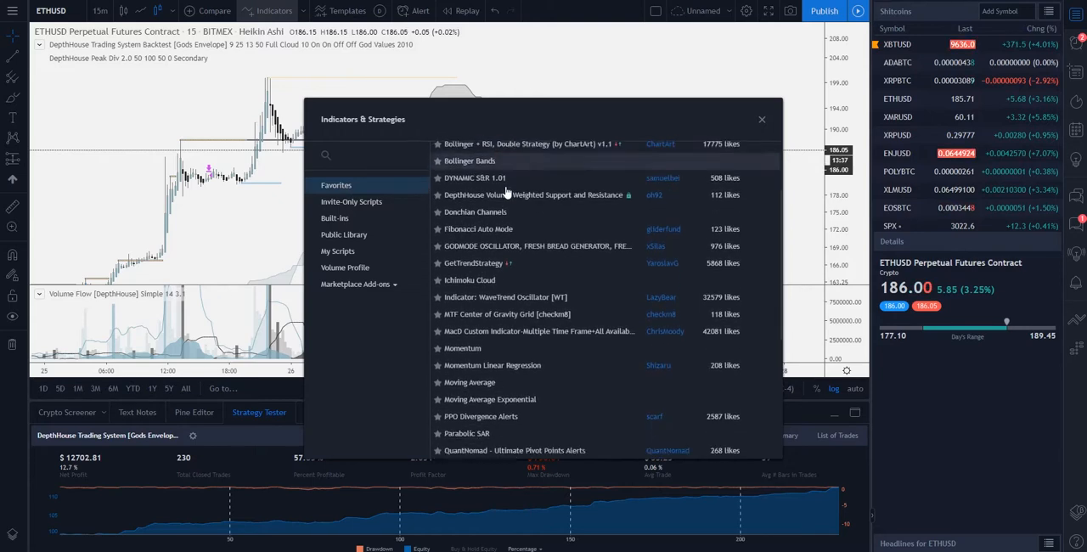
{"action": "scroll", "scroll_direction": "down", "scroll_amount": 3}
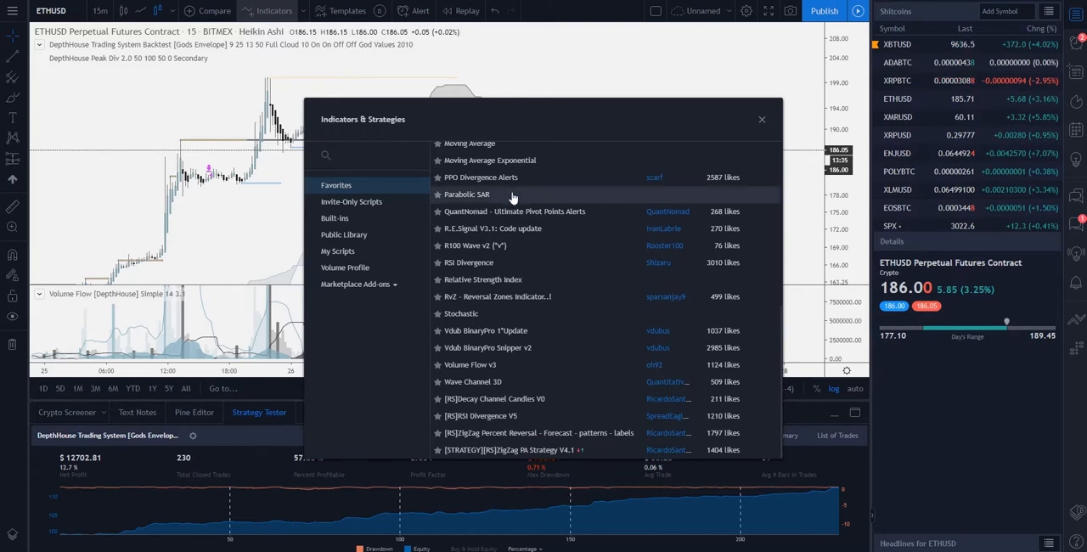
{"action": "mouse_move", "coordinate": [468, 364]}
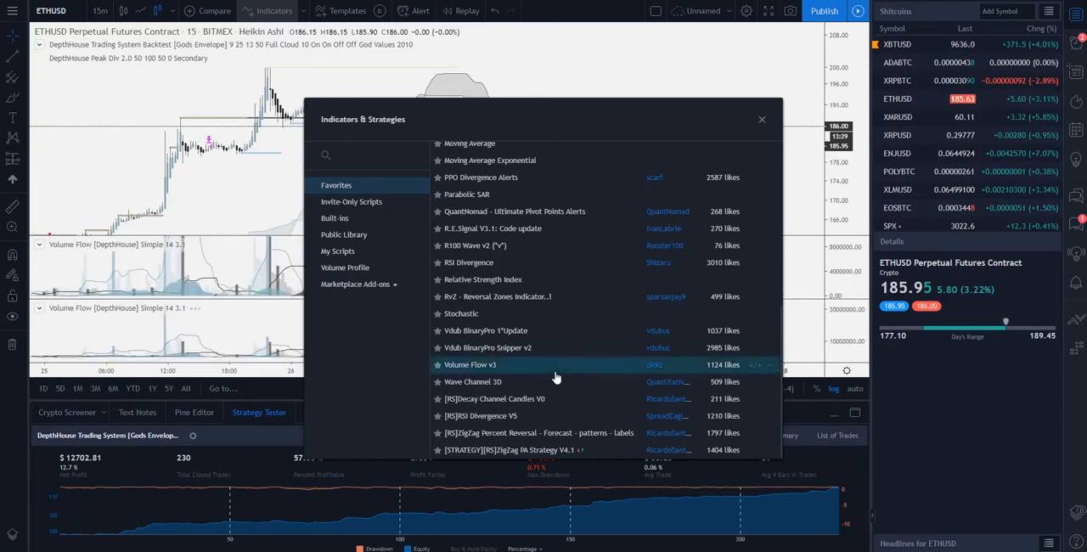
{"action": "left_click", "coordinate": [761, 119]}
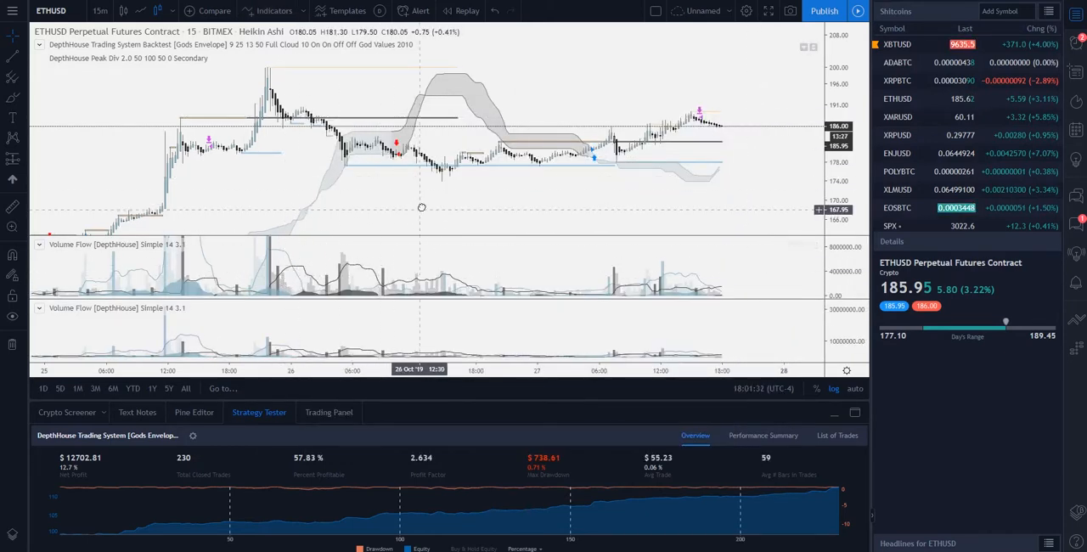